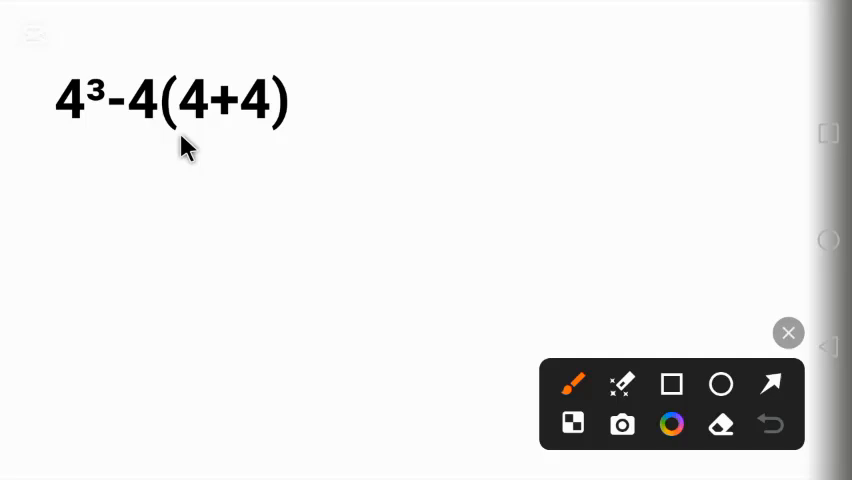
{"action": "mouse_move", "coordinate": [136, 156]}
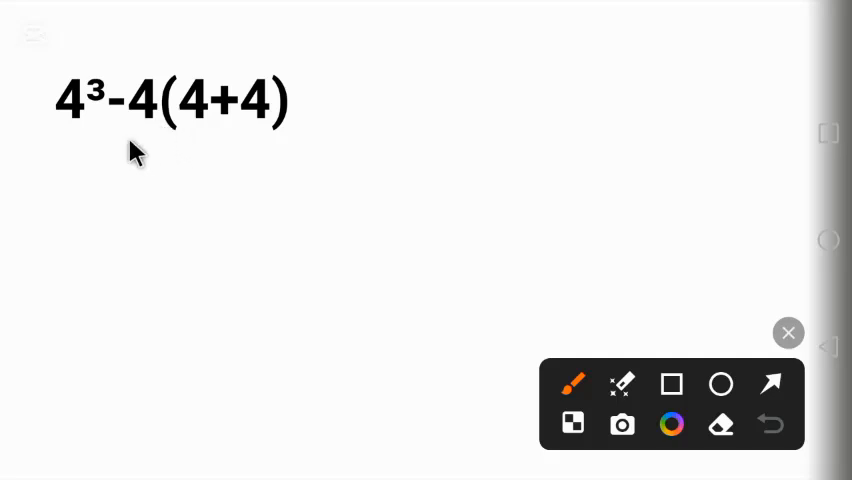
{"action": "mouse_move", "coordinate": [110, 126]}
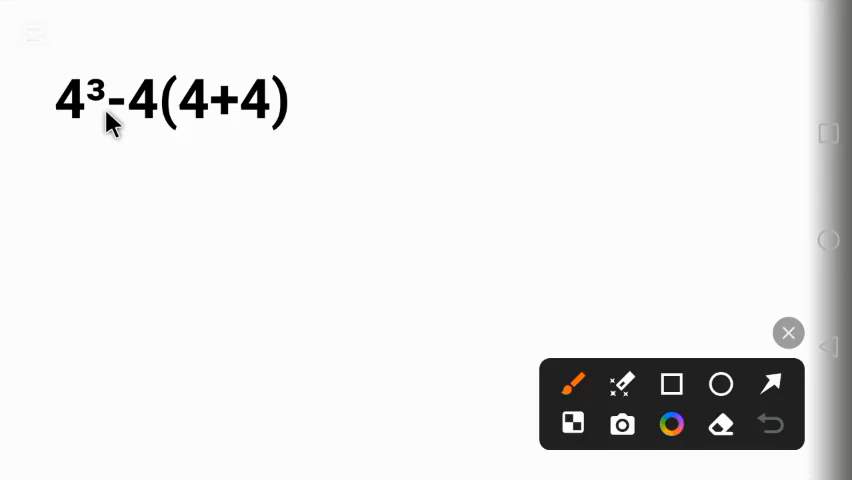
{"action": "mouse_move", "coordinate": [138, 120]}
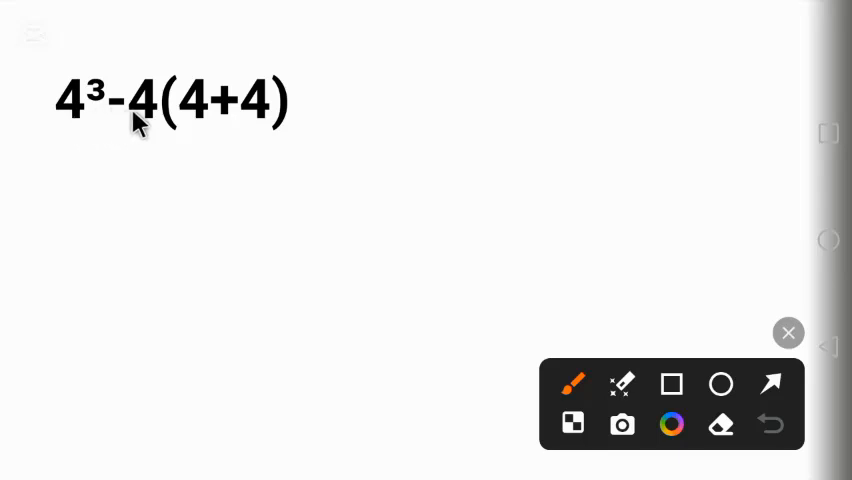
{"action": "mouse_move", "coordinate": [118, 136]}
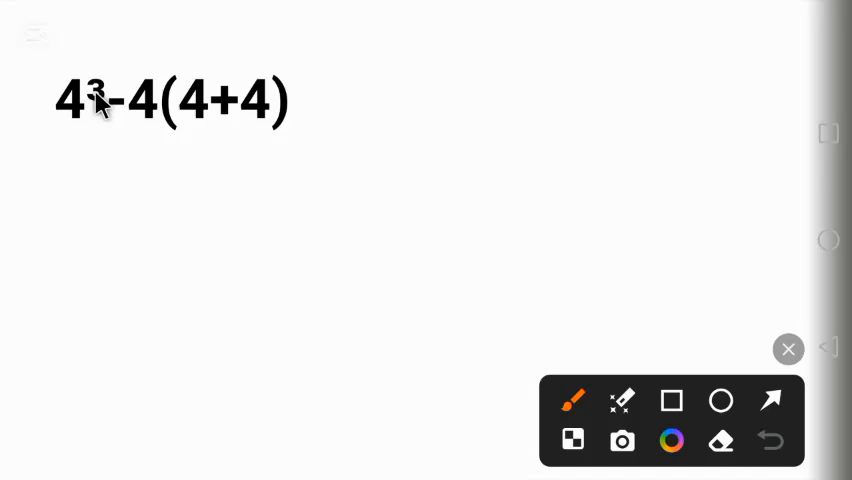
Handwrite the pink attempt 64-4(4+4) and 60×8=480 under the expression, marked with an X.
{"action": "left_click_drag", "start_coordinate": [60, 150], "coordinate": [84, 180]}
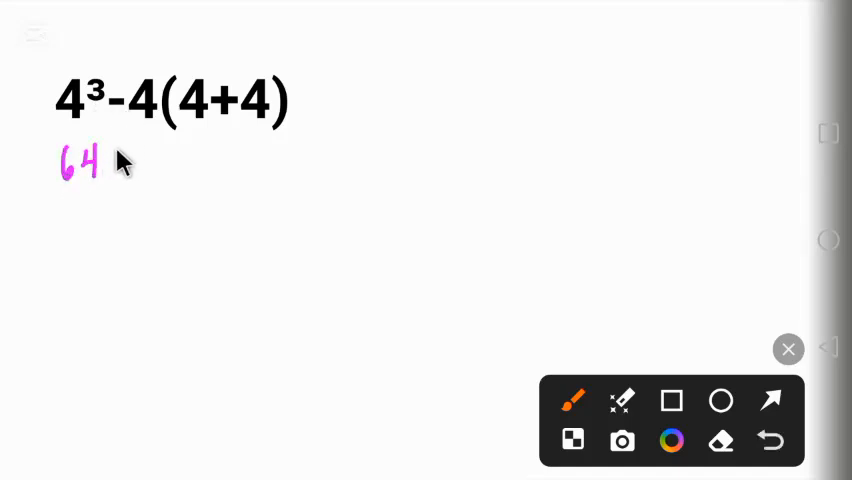
{"action": "left_click_drag", "start_coordinate": [110, 160], "coordinate": [180, 160]}
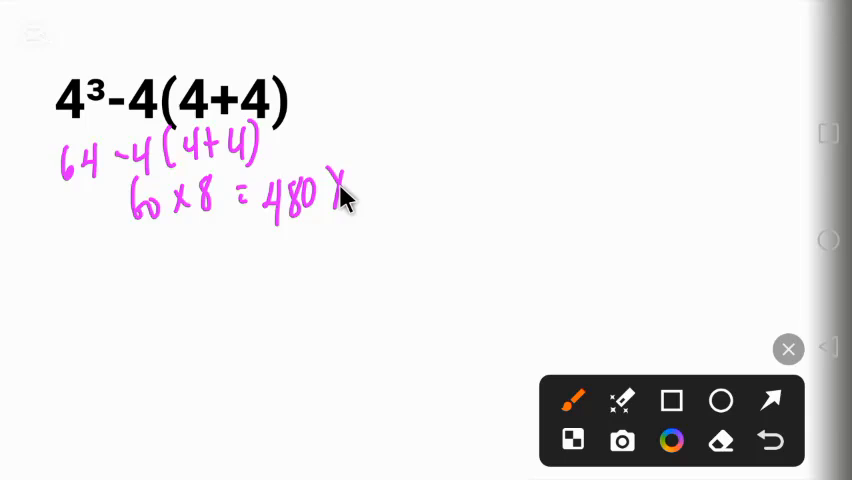
{"action": "mouse_move", "coordinate": [344, 212]}
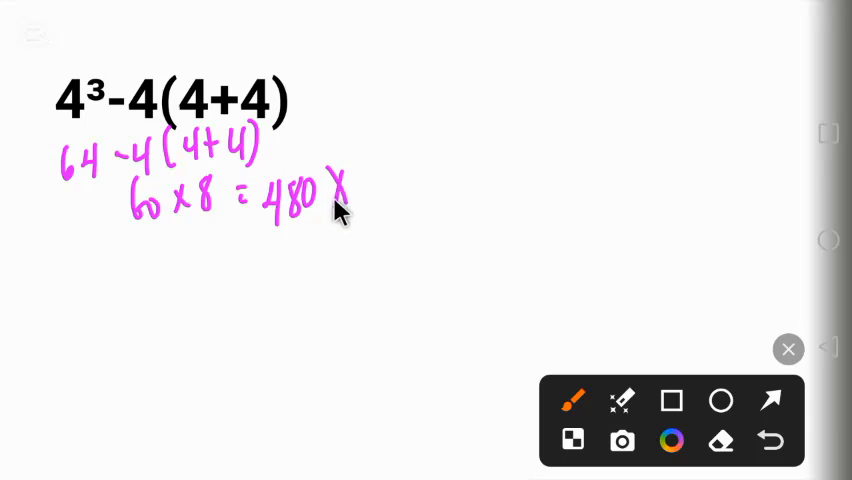
{"action": "mouse_move", "coordinate": [332, 212]}
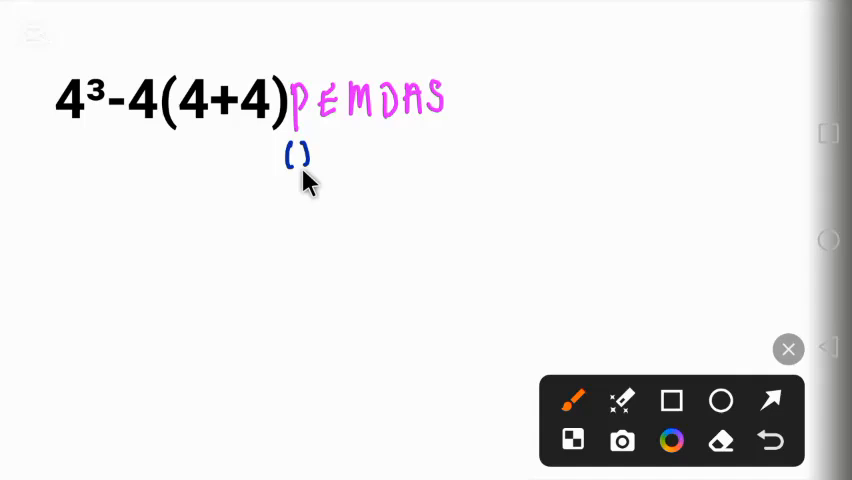
{"action": "mouse_move", "coordinate": [258, 140]}
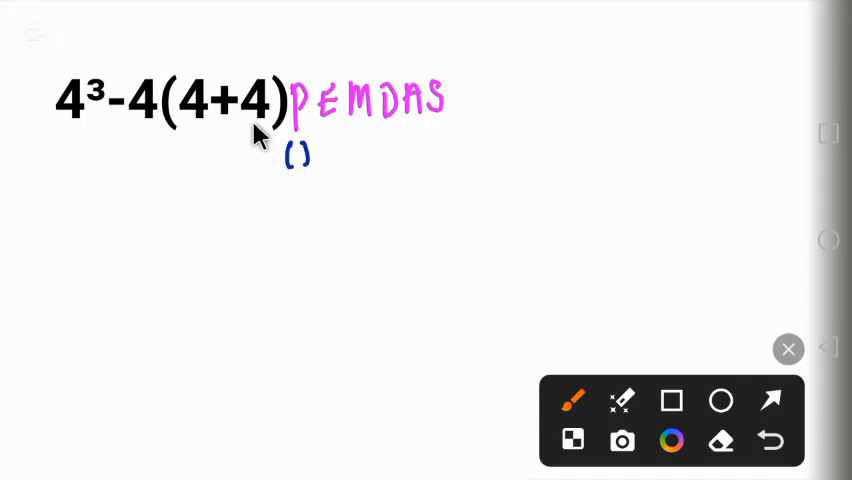
{"action": "mouse_move", "coordinate": [68, 204]}
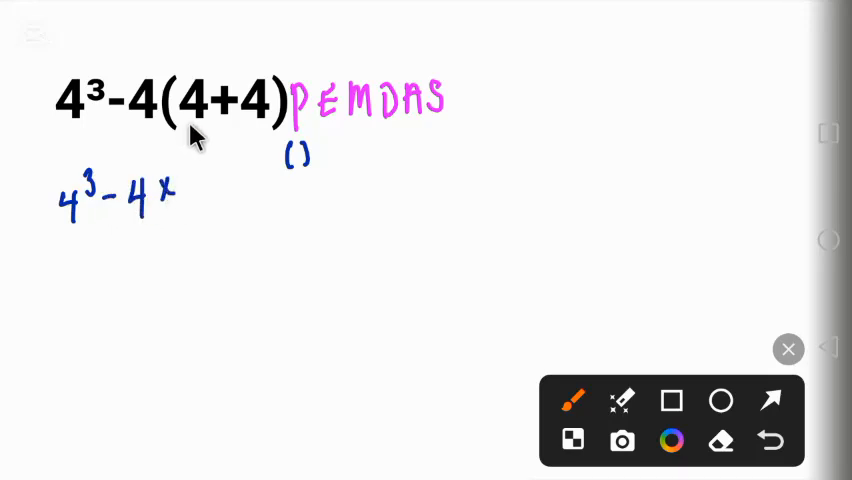
Finish the blue rewritten line 4³-4×8 beneath PEMDAS and the () note.
{"action": "type", "text": "8"}
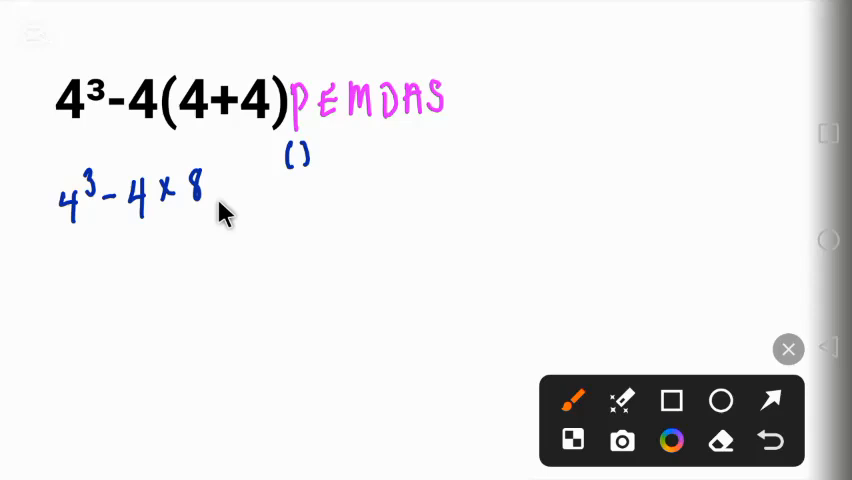
{"action": "mouse_move", "coordinate": [328, 144]}
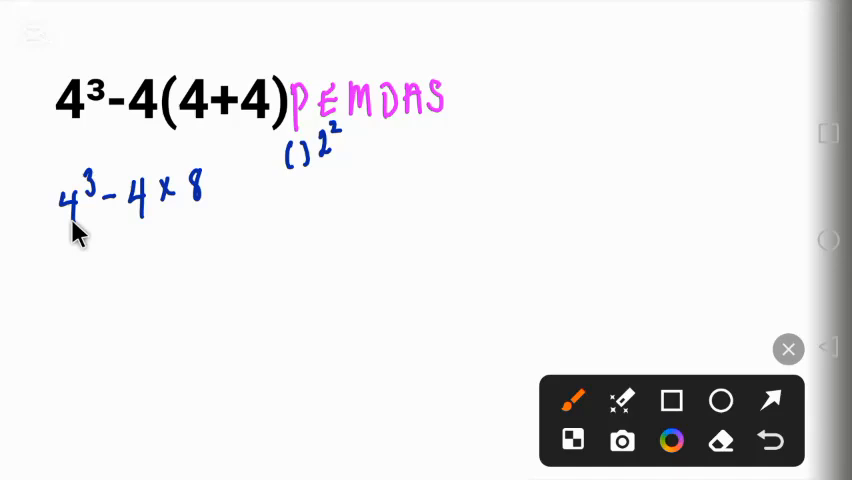
{"action": "mouse_move", "coordinate": [108, 226]}
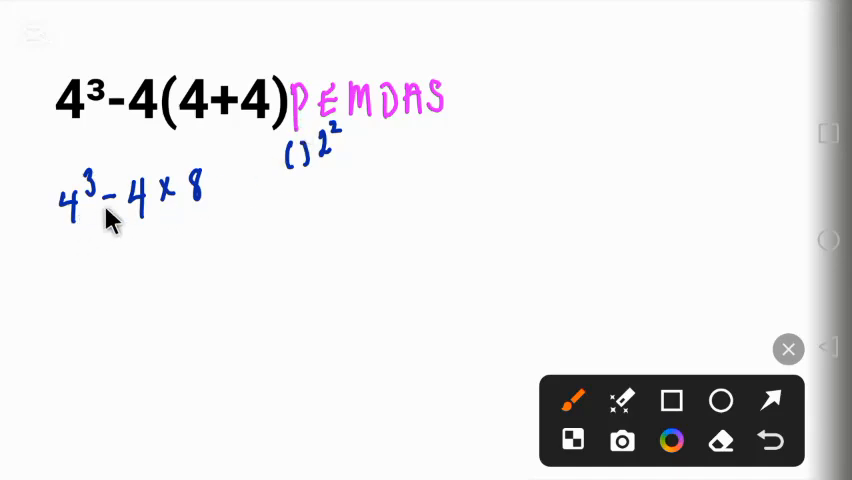
{"action": "mouse_move", "coordinate": [288, 58]}
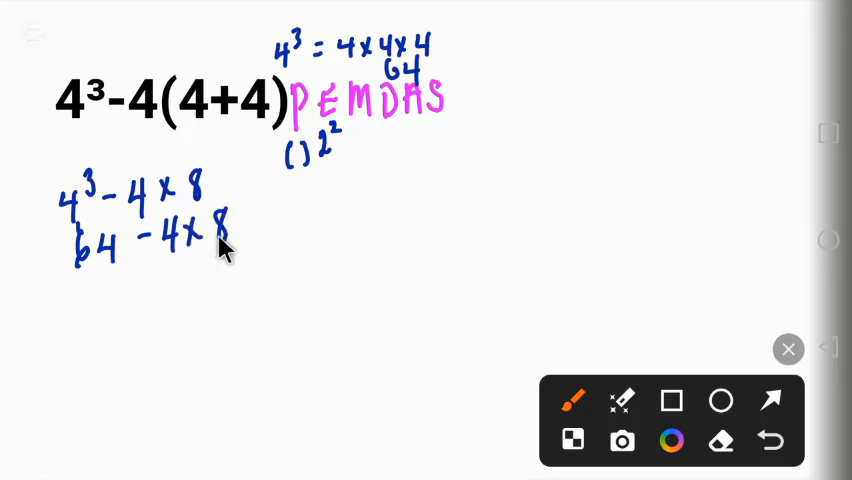
{"action": "mouse_move", "coordinate": [360, 140]}
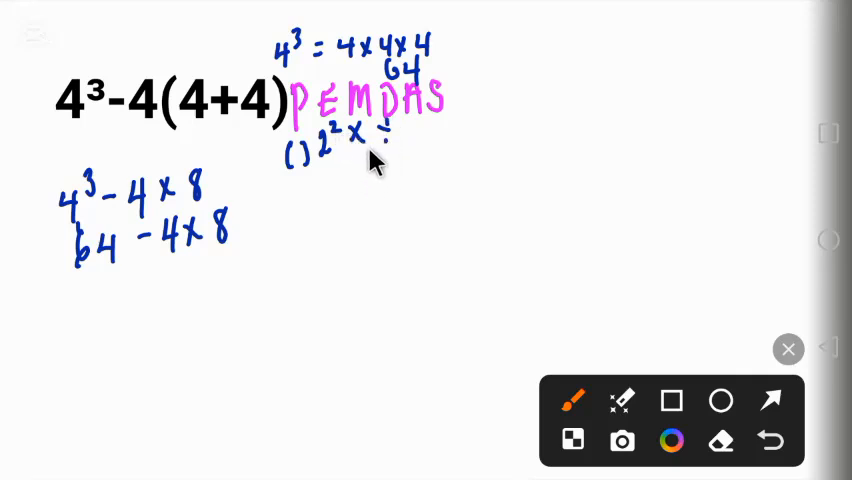
{"action": "mouse_move", "coordinate": [164, 288]}
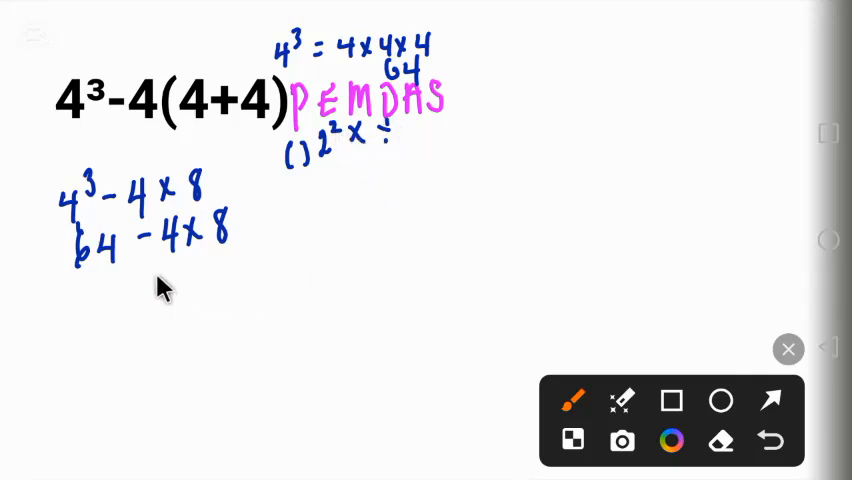
{"action": "mouse_move", "coordinate": [200, 258]}
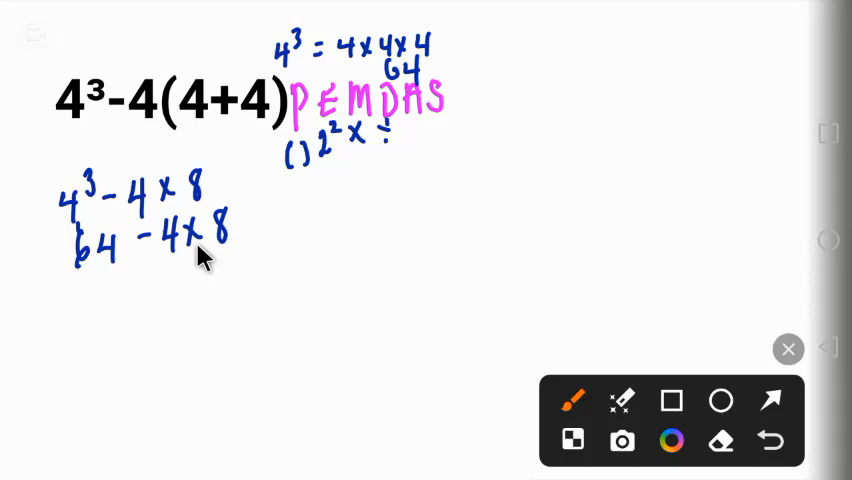
{"action": "mouse_move", "coordinate": [190, 280]}
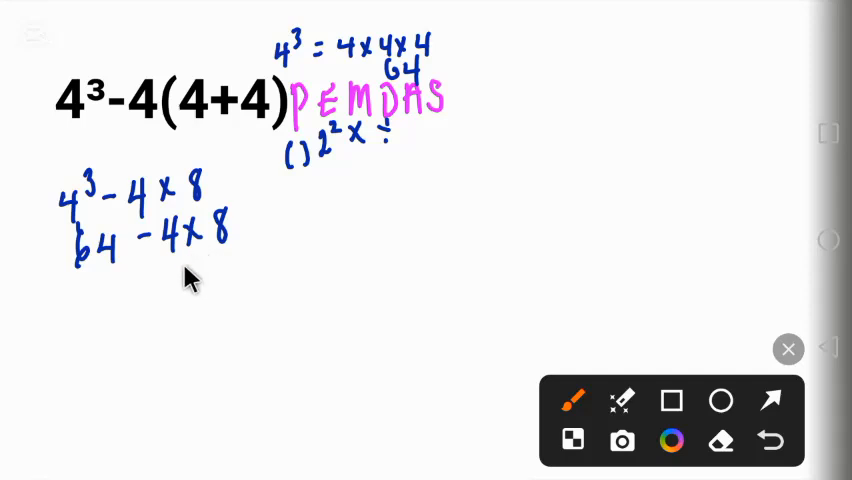
{"action": "mouse_move", "coordinate": [200, 256]}
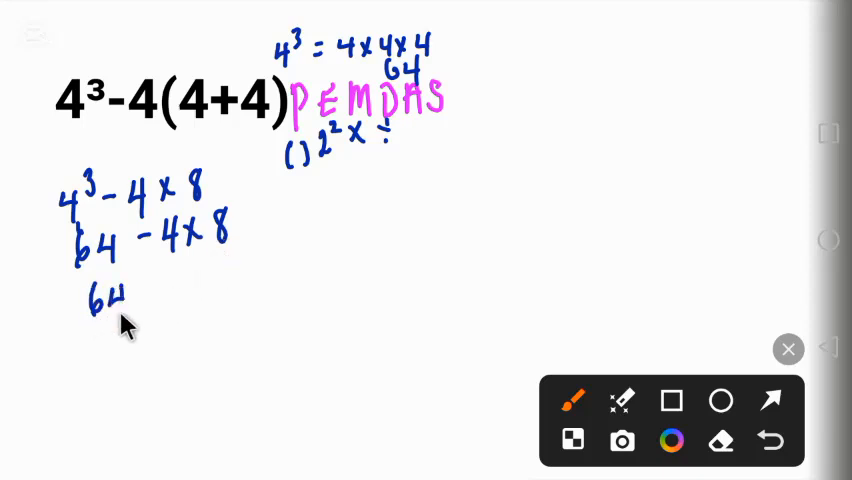
{"action": "mouse_move", "coordinate": [148, 300]}
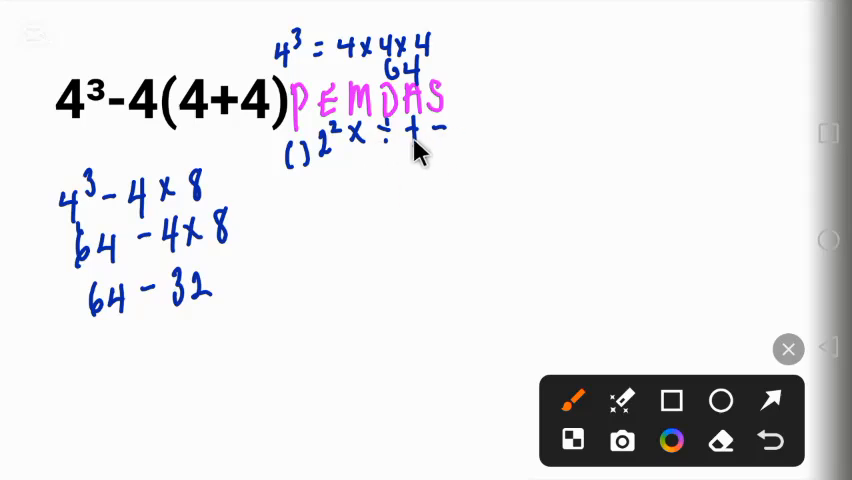
{"action": "mouse_move", "coordinate": [390, 260]}
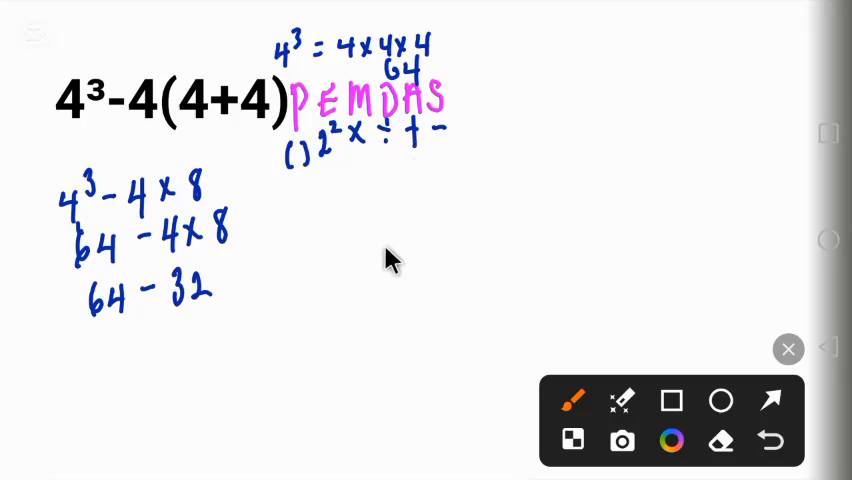